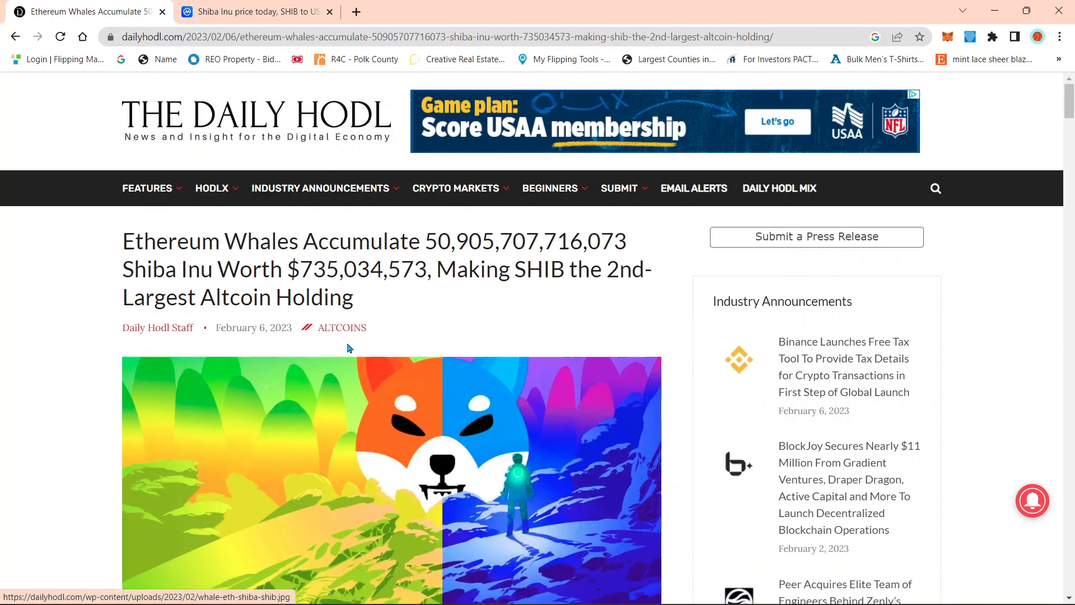
{"action": "mouse_move", "coordinate": [425, 353]}
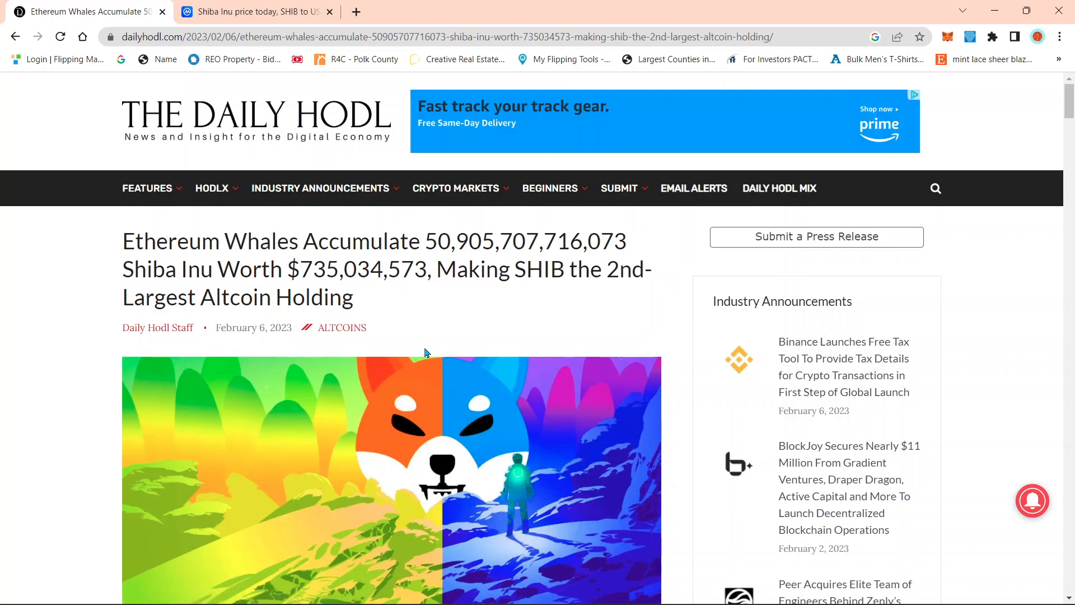
Step: Switch to the CoinMarketCap 'Shiba Inu price today' tab to view the one-month SHIB chart
{"action": "left_click", "coordinate": [253, 12]}
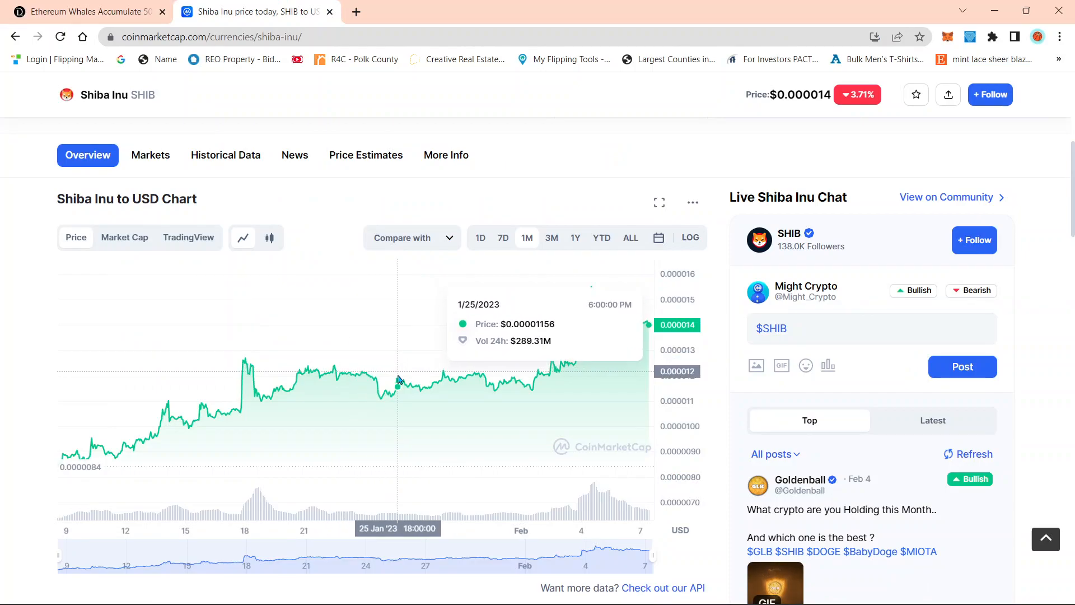
{"action": "mouse_move", "coordinate": [596, 385]}
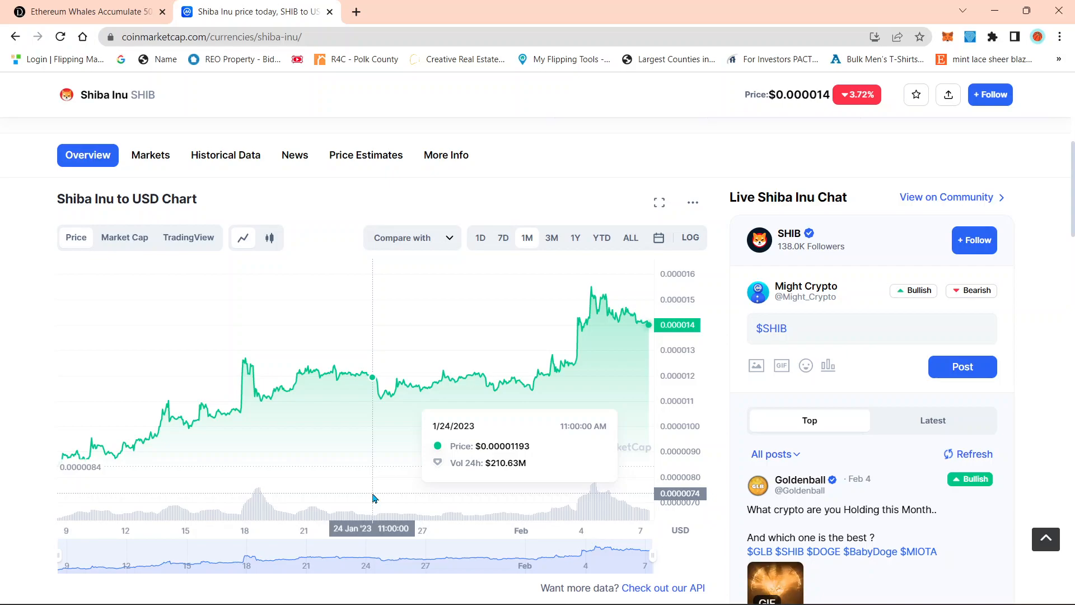
{"action": "left_click", "coordinate": [82, 12]}
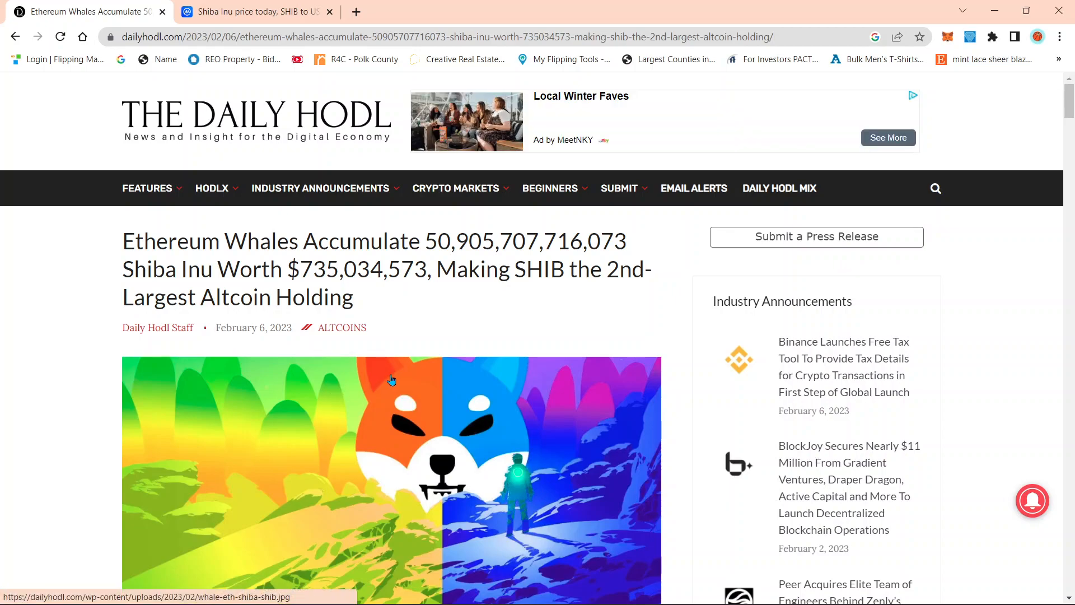
{"action": "mouse_move", "coordinate": [404, 374]}
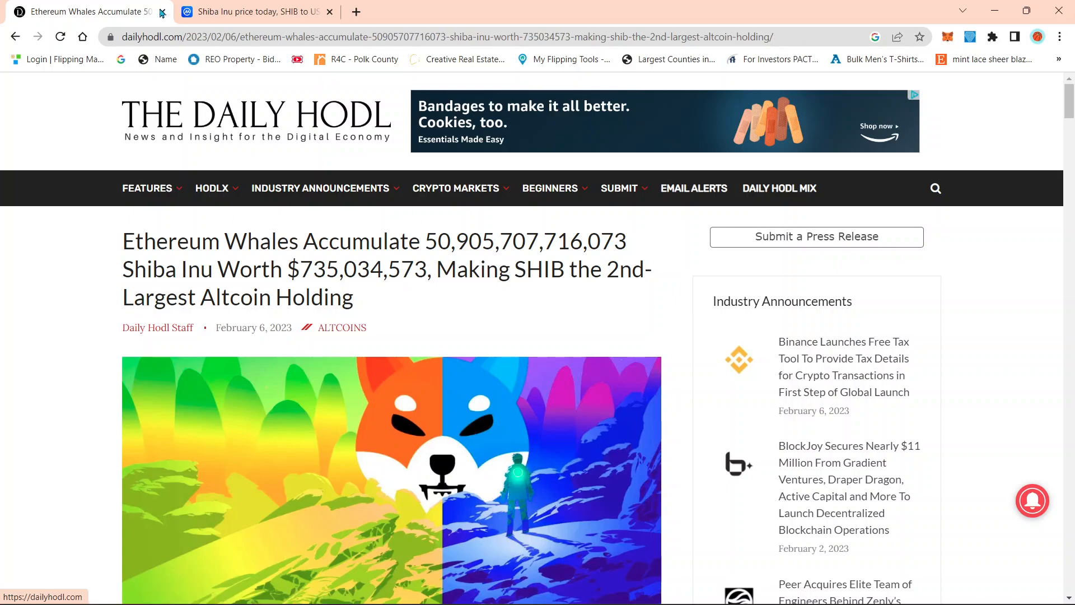
{"action": "left_click", "coordinate": [253, 12]}
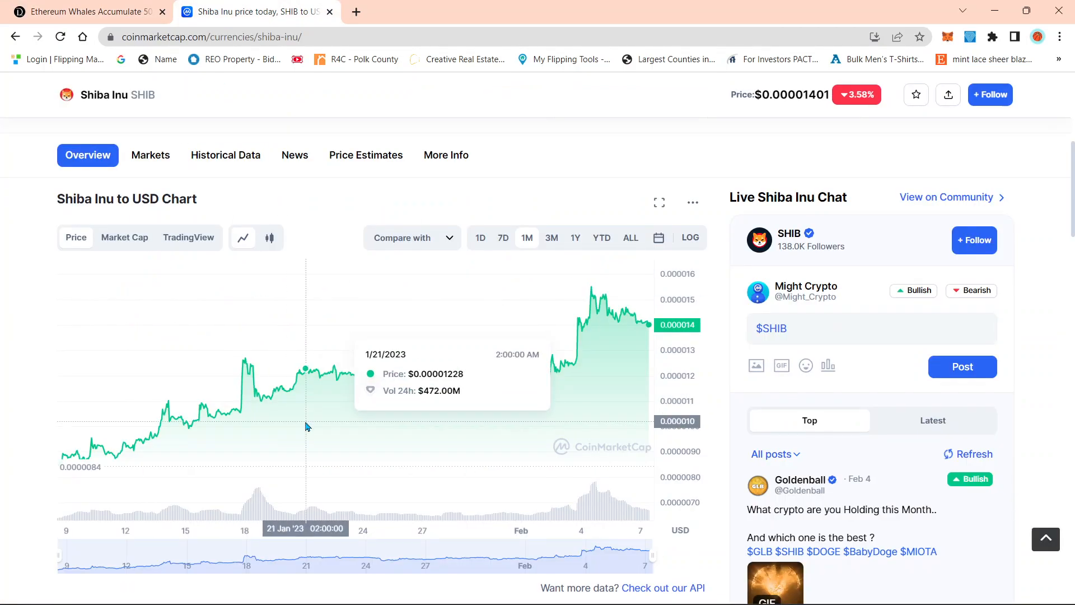